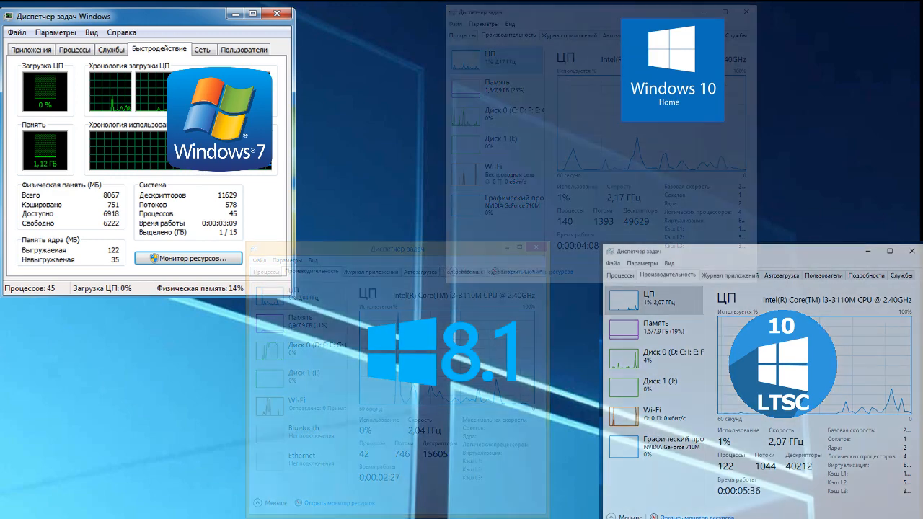
Show the Performance memory page in each Task Manager beside Windows 7's for comparison
left_click(482, 89)
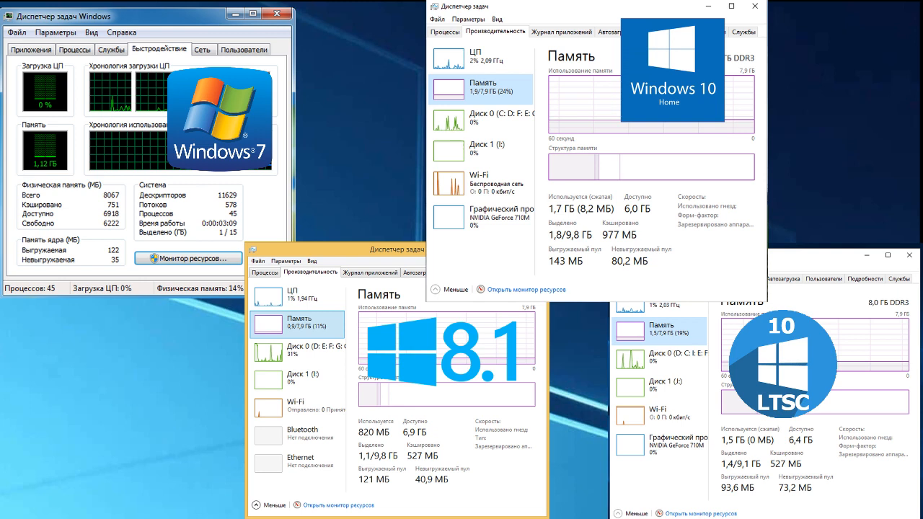
left_click_drag(14, 122, 87, 180)
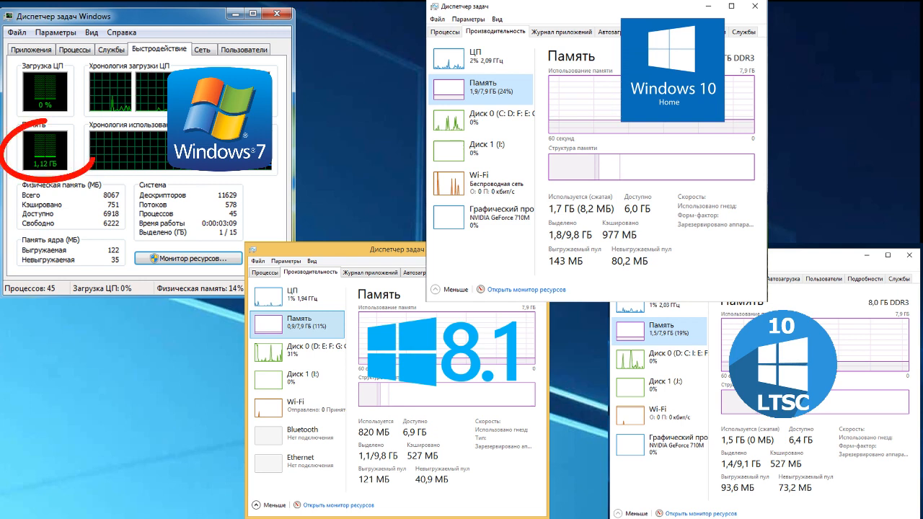